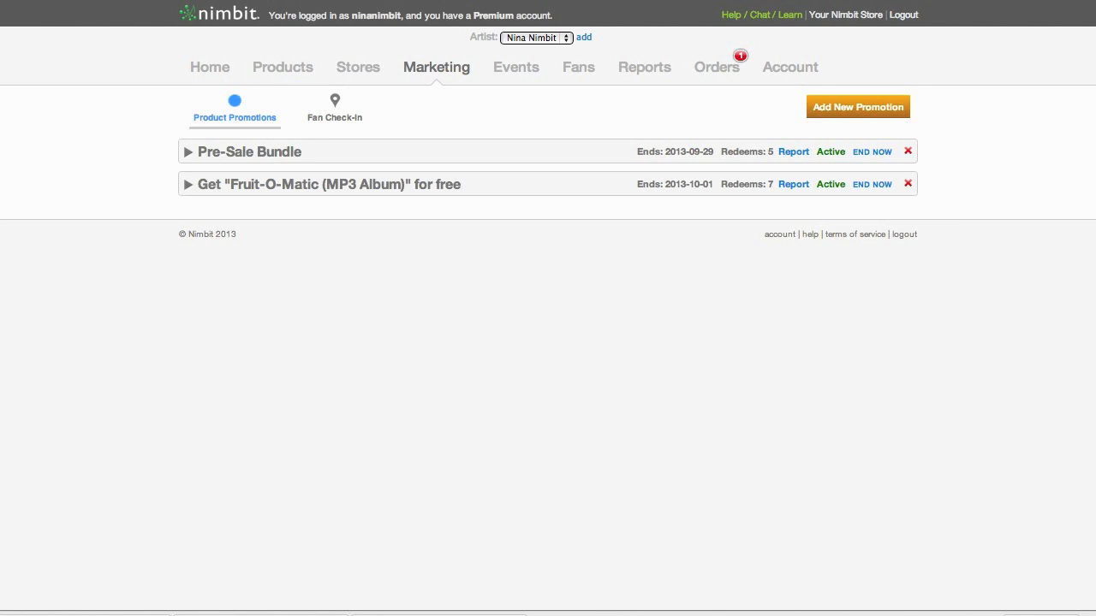
Step: Start a promotion giving away the Fruit-O-Matic track 'Like Apples and Oranges' free
{"action": "left_click", "coordinate": [857, 107]}
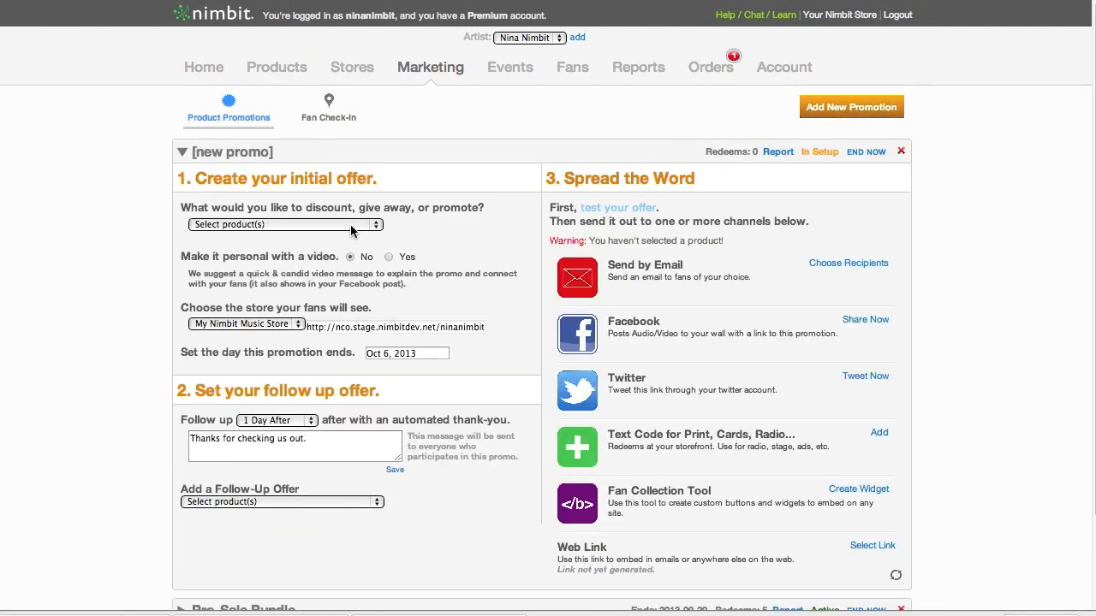
{"action": "left_click", "coordinate": [281, 224]}
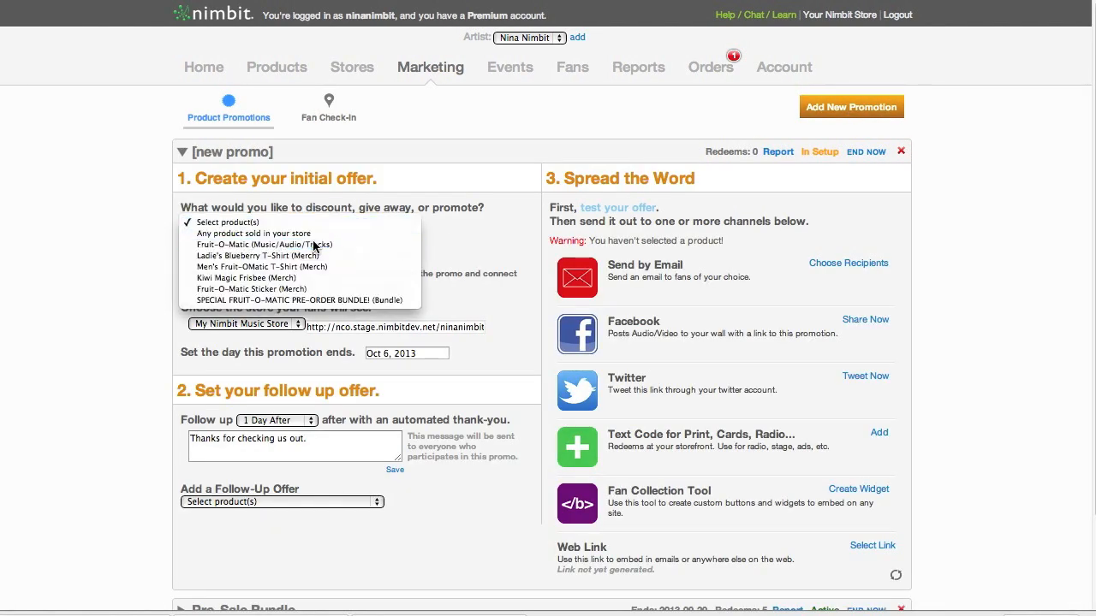
{"action": "left_click", "coordinate": [268, 245]}
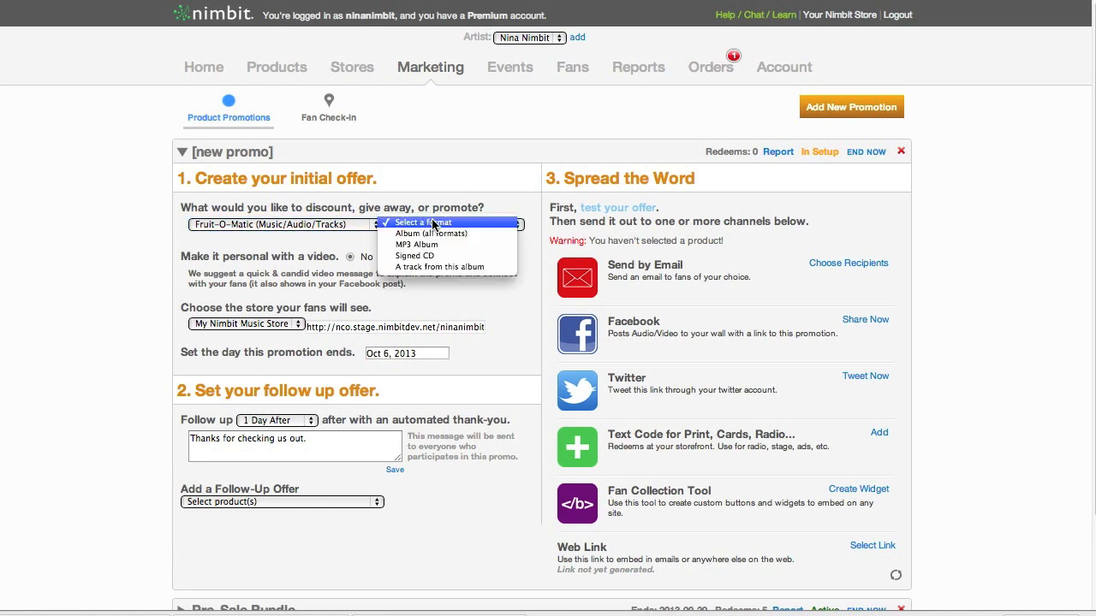
{"action": "mouse_move", "coordinate": [408, 280]}
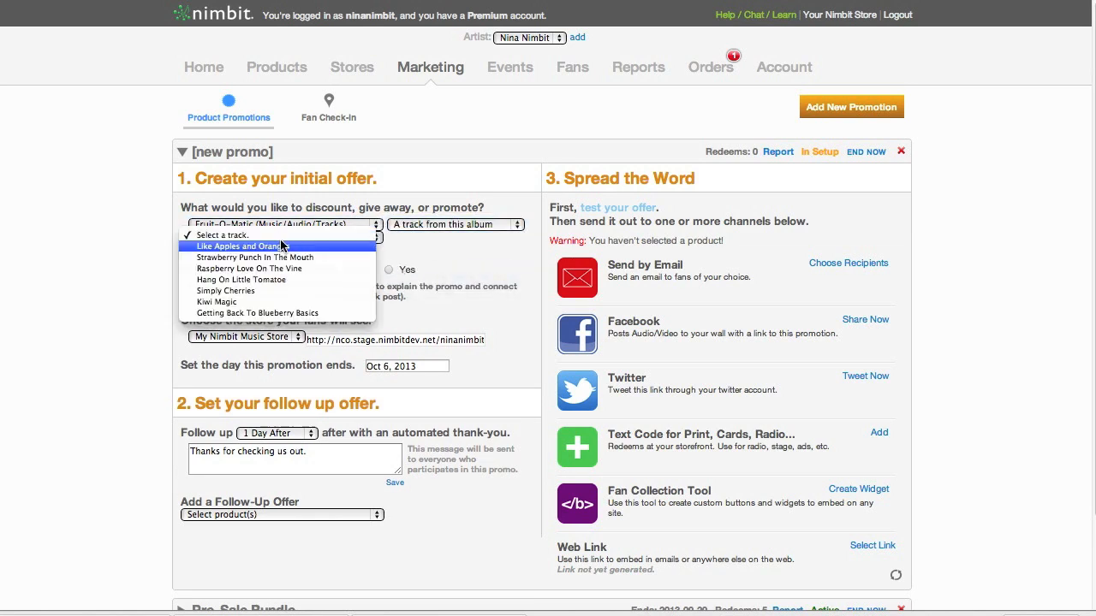
{"action": "left_click", "coordinate": [239, 247]}
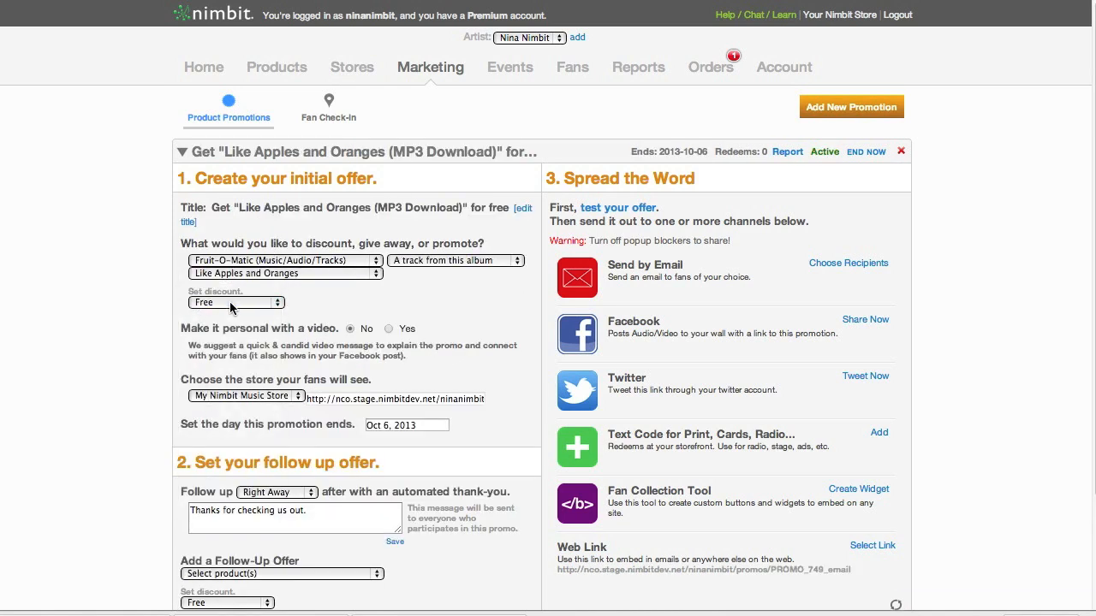
Step: Turn on the personal video and enter the YouTube link watch?v=Ub610ax3sOw
{"action": "left_click", "coordinate": [387, 328]}
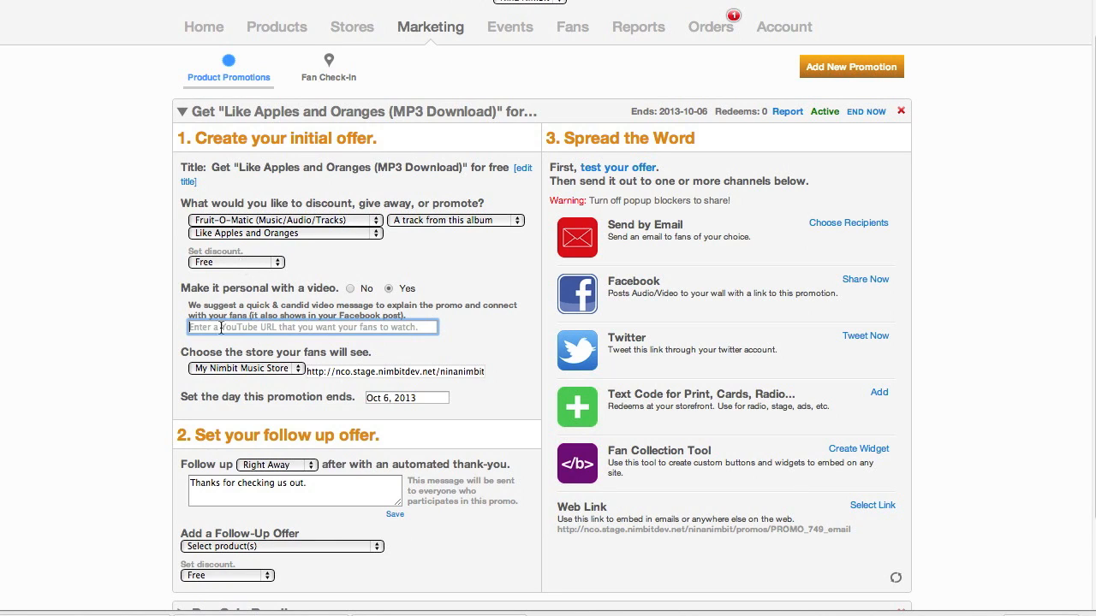
{"action": "type", "text": "w.youtube.com/watch?v=Ub610ax3sOw&feature=youtu.be"}
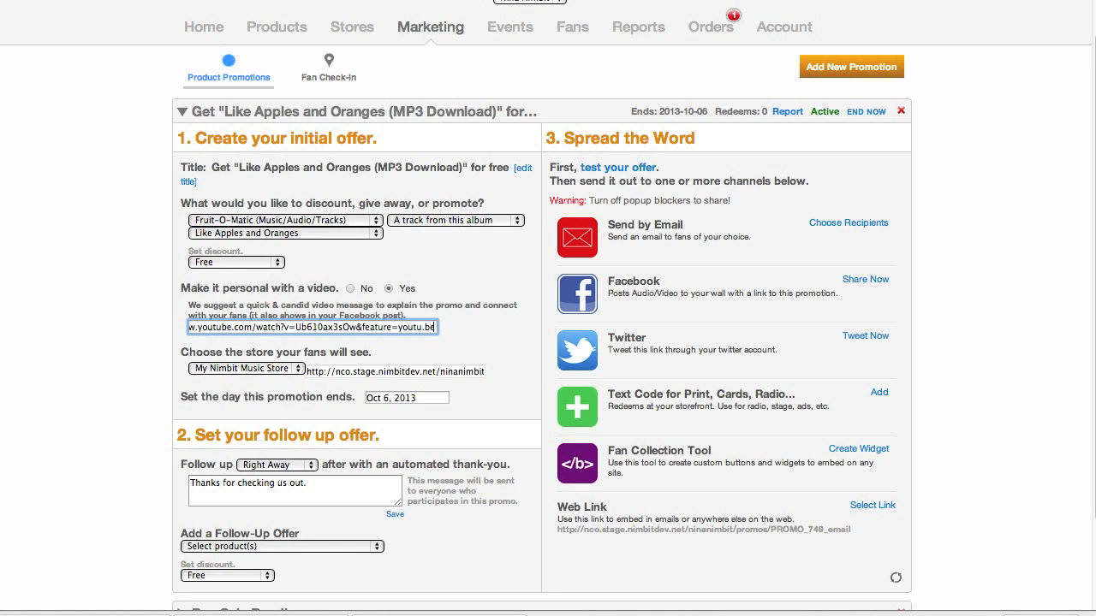
{"action": "mouse_move", "coordinate": [261, 382]}
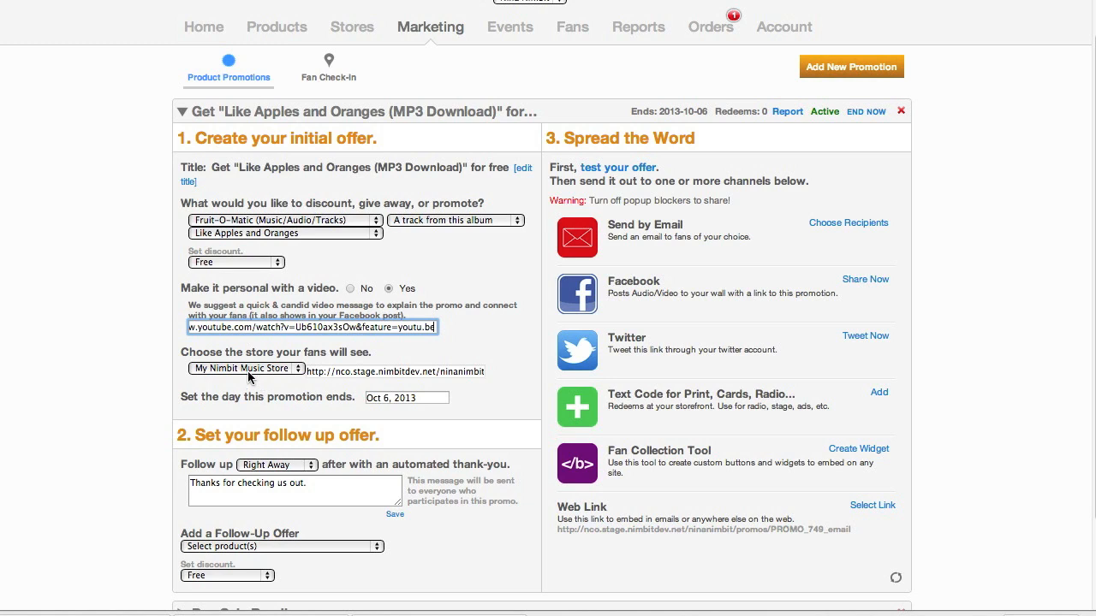
Step: Keep My Nimbit Music Store as the store and set the end date to October 31, 2013
{"action": "left_click", "coordinate": [246, 368]}
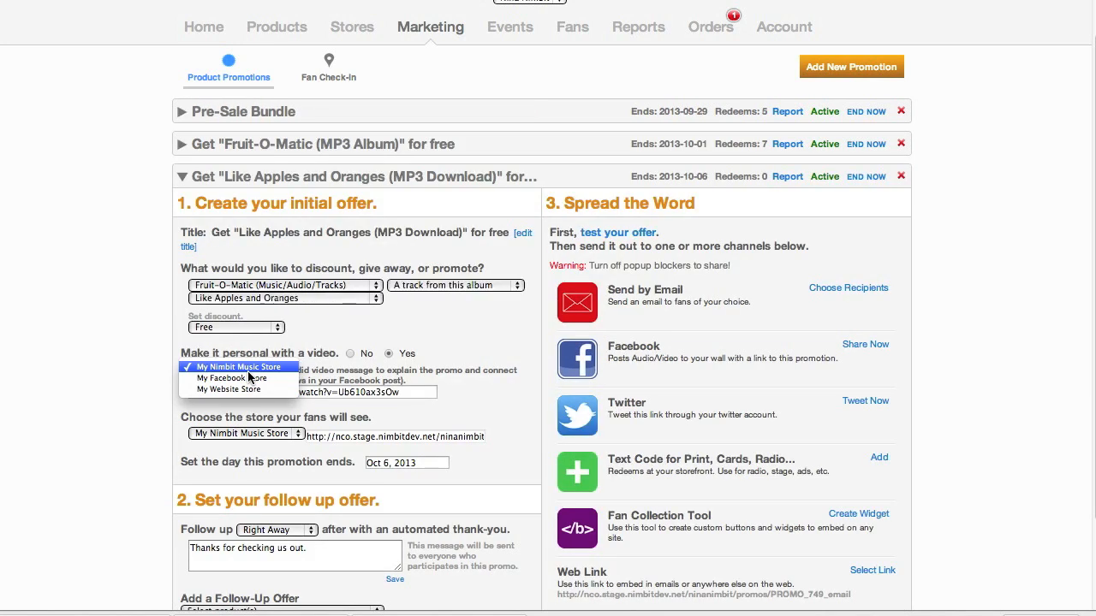
{"action": "left_click", "coordinate": [233, 367]}
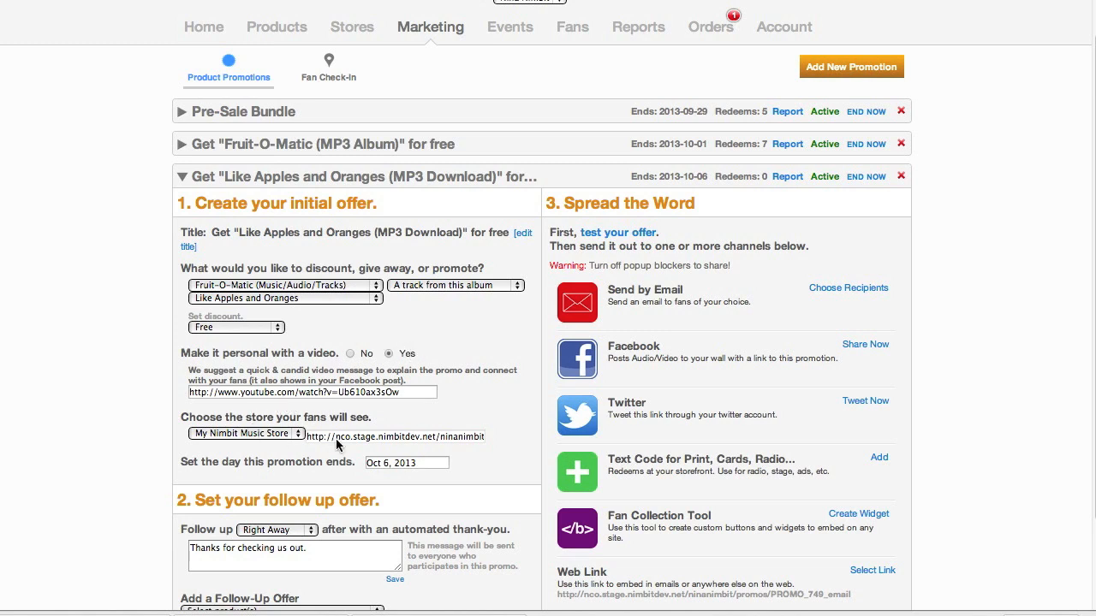
{"action": "scroll", "scroll_direction": "down", "scroll_amount": 3}
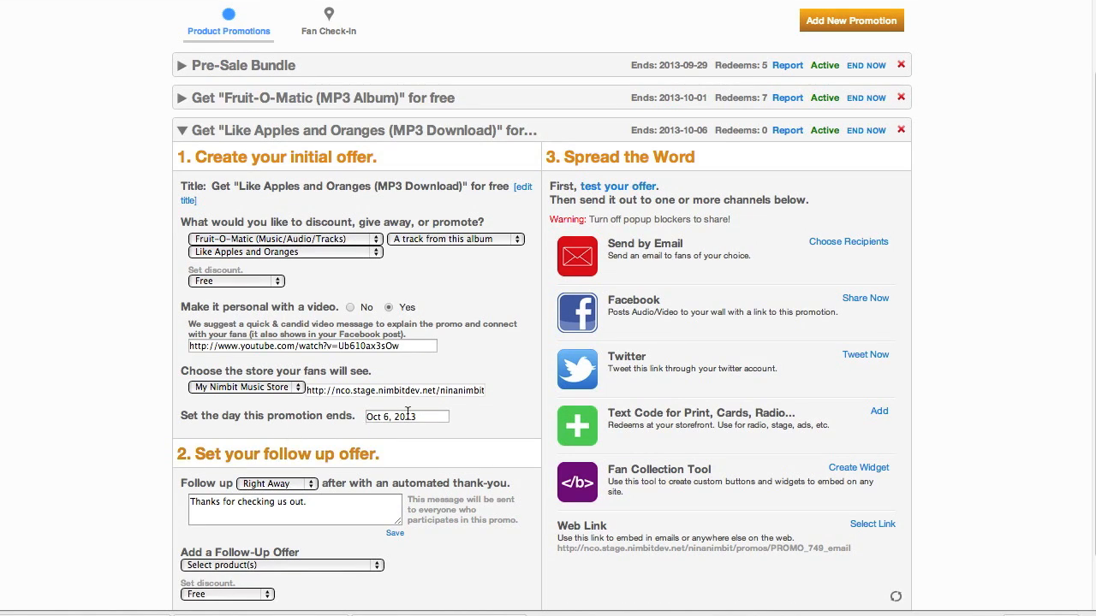
{"action": "left_click", "coordinate": [407, 417]}
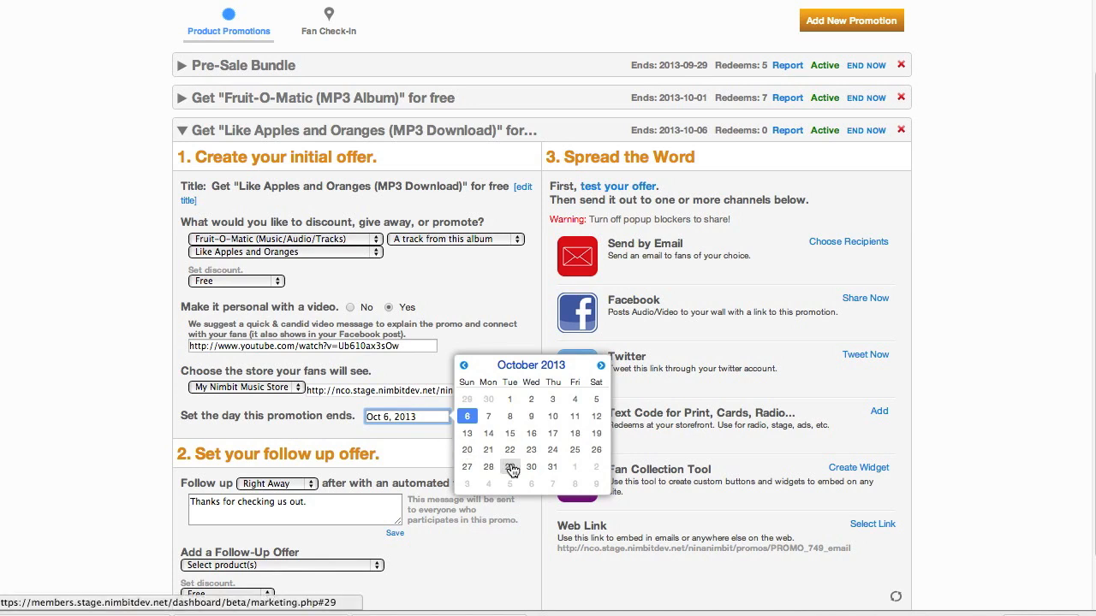
{"action": "left_click", "coordinate": [552, 468]}
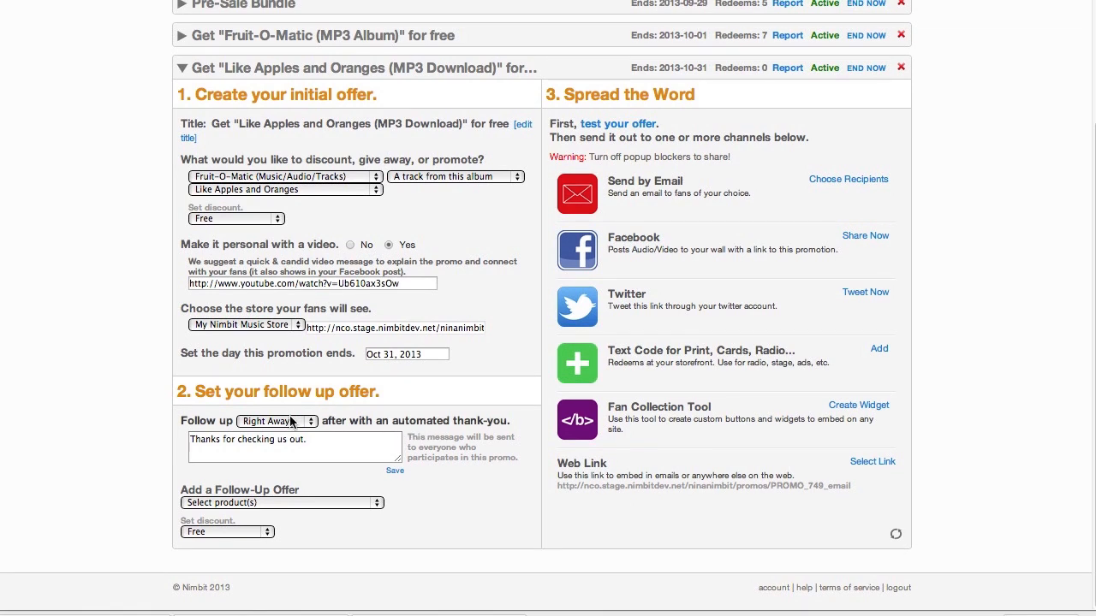
Step: Send the follow-up right away with a new thank-you message, choosing Fruit-O-Matic as offer
{"action": "left_click", "coordinate": [275, 421]}
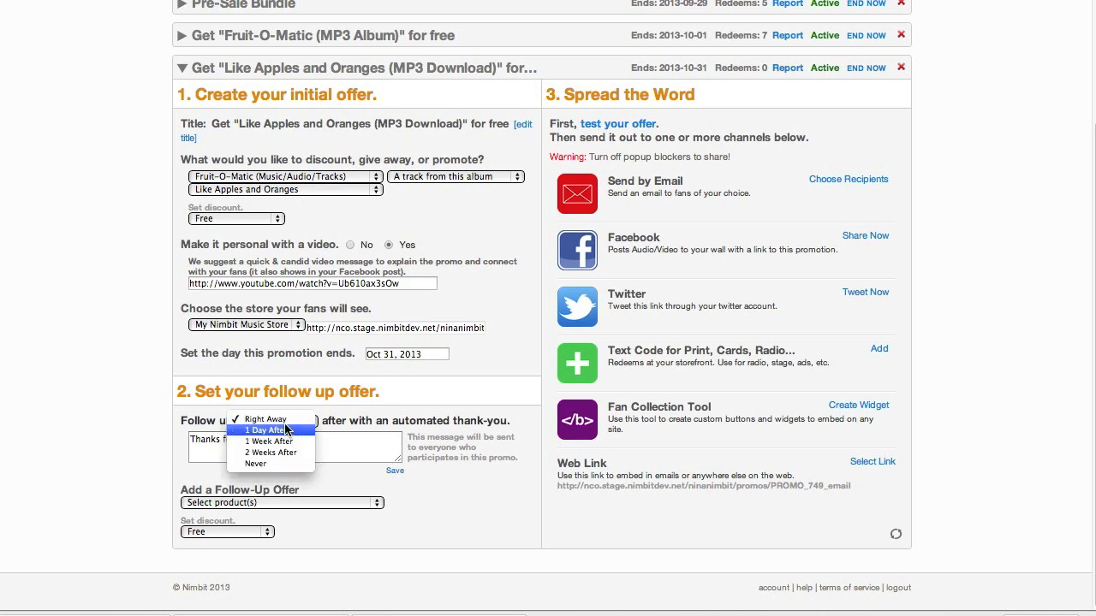
{"action": "left_click", "coordinate": [263, 420]}
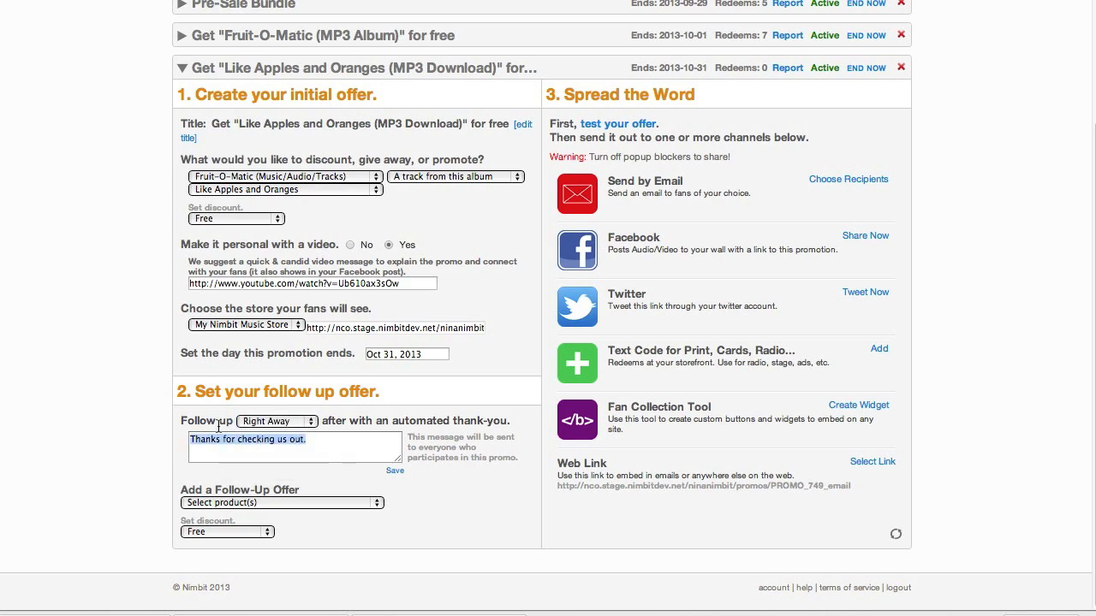
{"action": "left_click", "coordinate": [293, 447]}
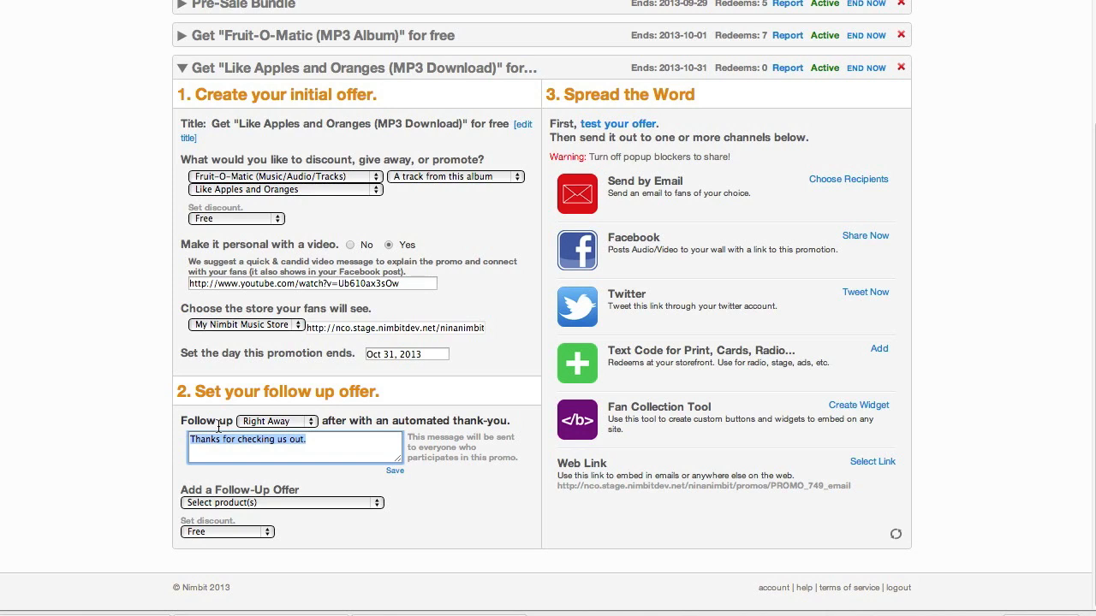
{"action": "type", "text": "Thanks for downloading my track! Check out the album for %50 off!"}
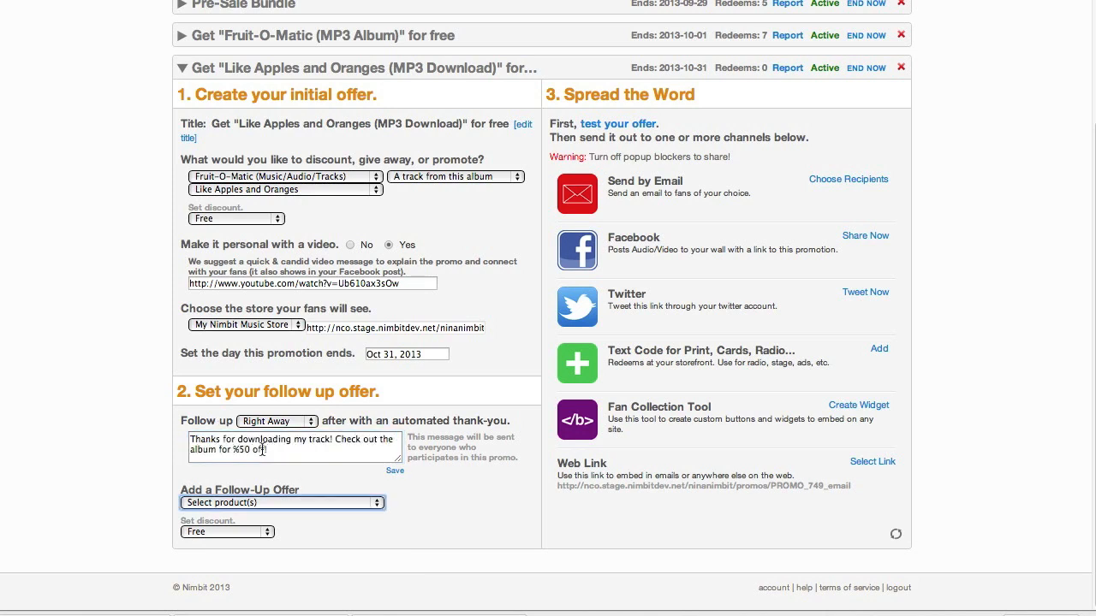
{"action": "left_click", "coordinate": [282, 503]}
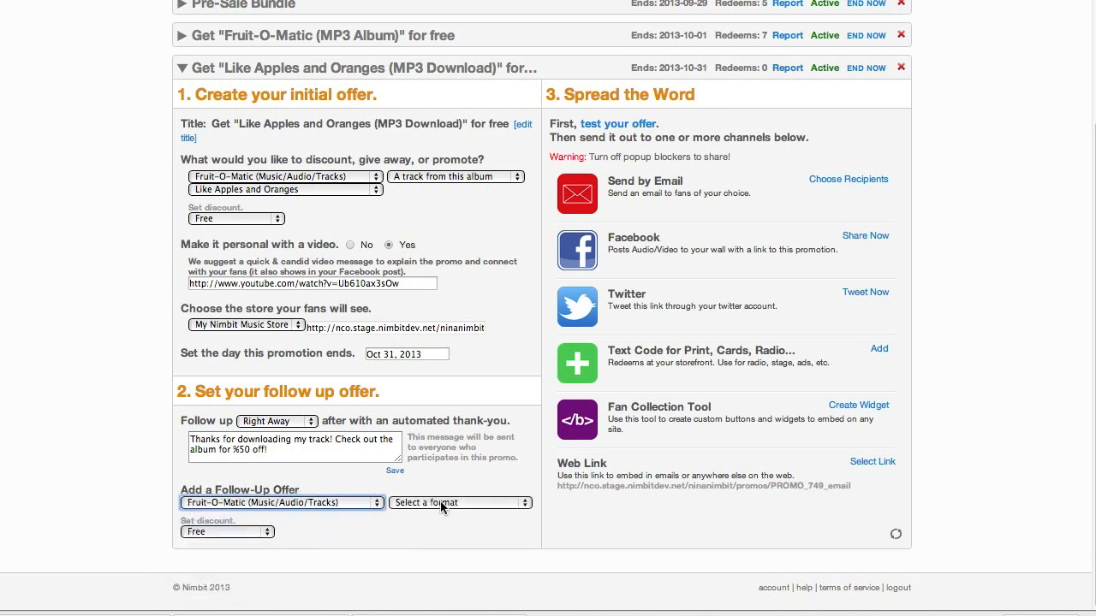
Step: Set the follow-up offer to the MP3 Album format at 50% off
{"action": "left_click", "coordinate": [459, 502]}
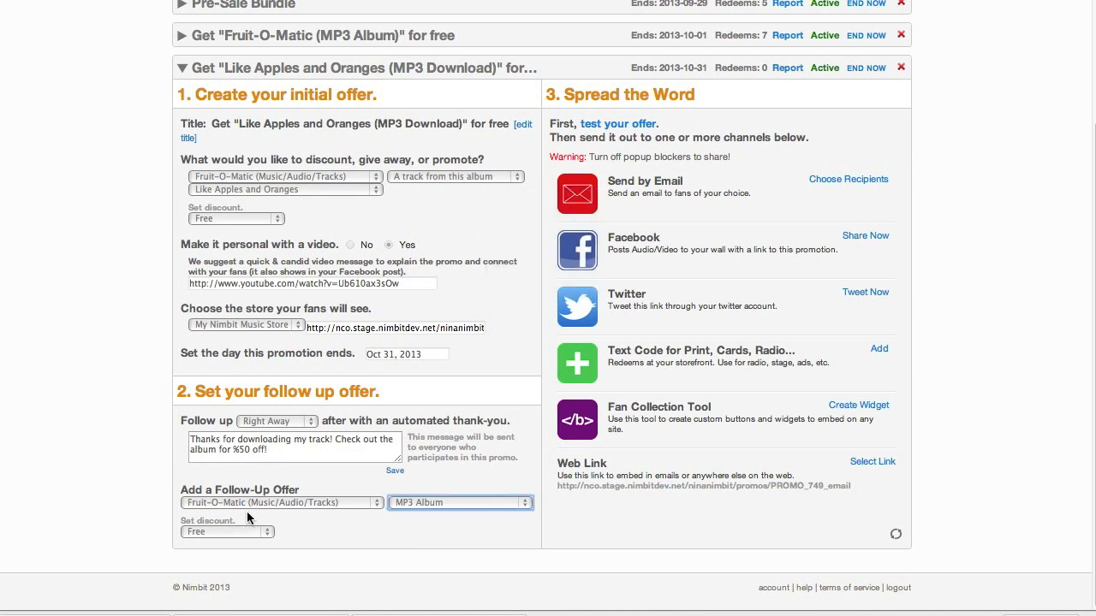
{"action": "left_click", "coordinate": [226, 532]}
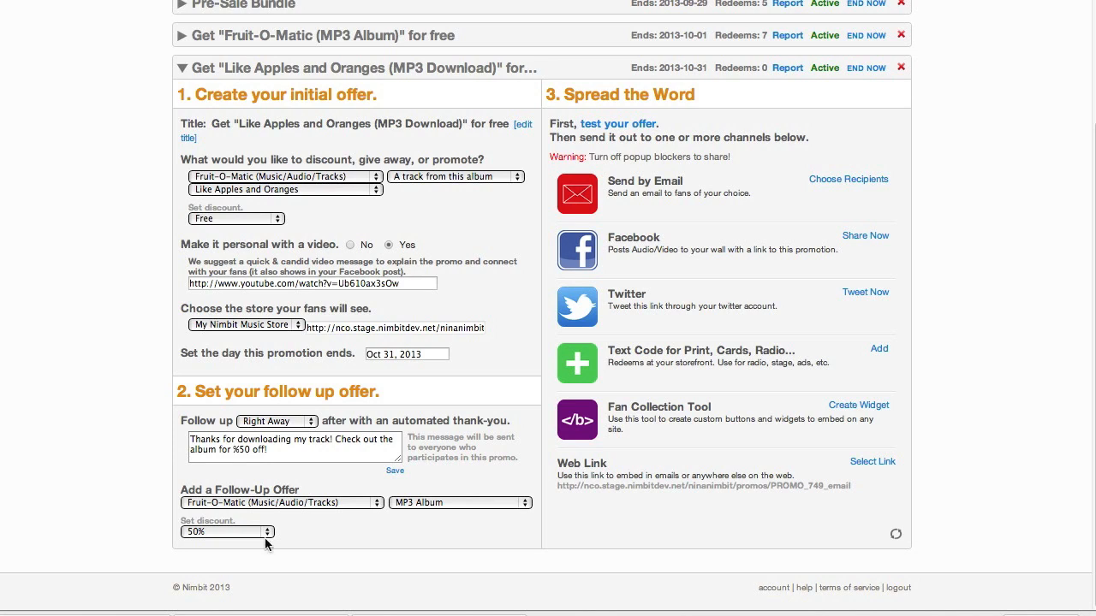
{"action": "mouse_move", "coordinate": [634, 127]}
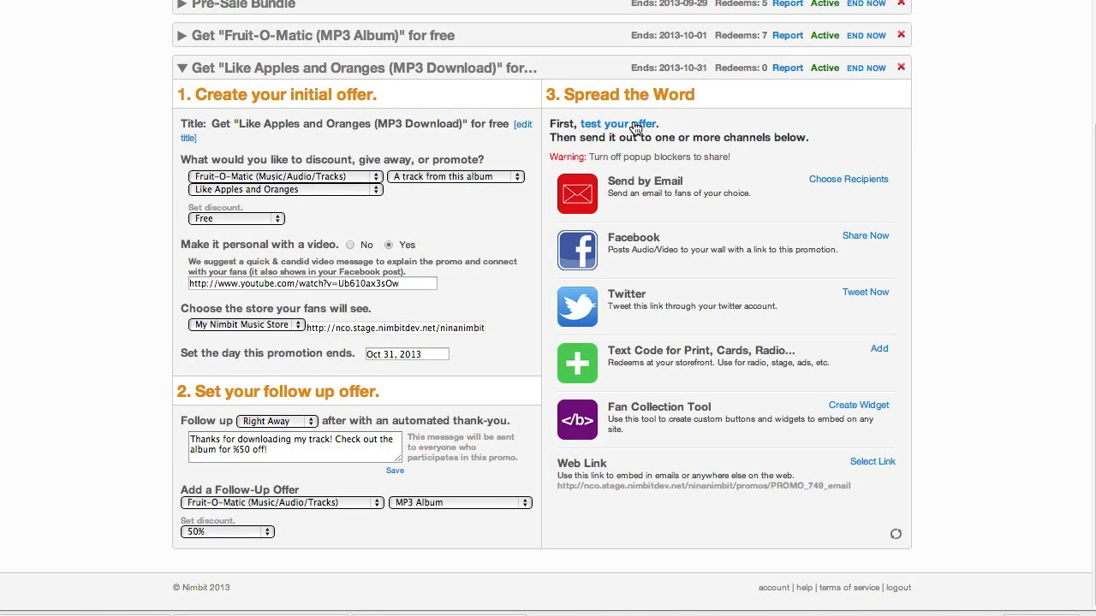
Step: Test the finished offer, then bring up the Help / Chat / Learn popup
{"action": "left_click", "coordinate": [618, 124]}
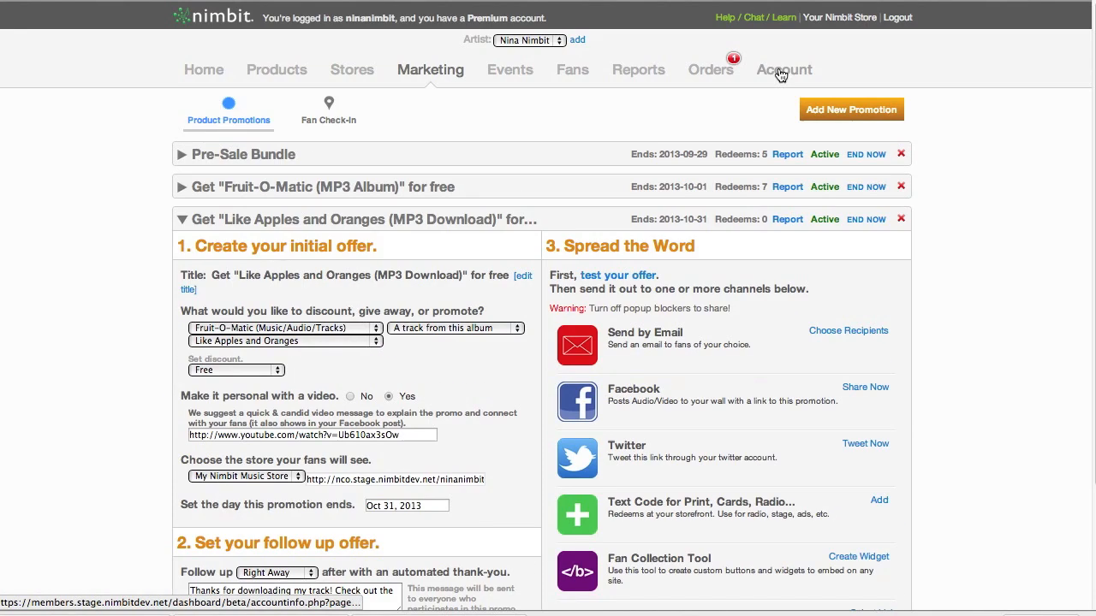
{"action": "left_click", "coordinate": [725, 15]}
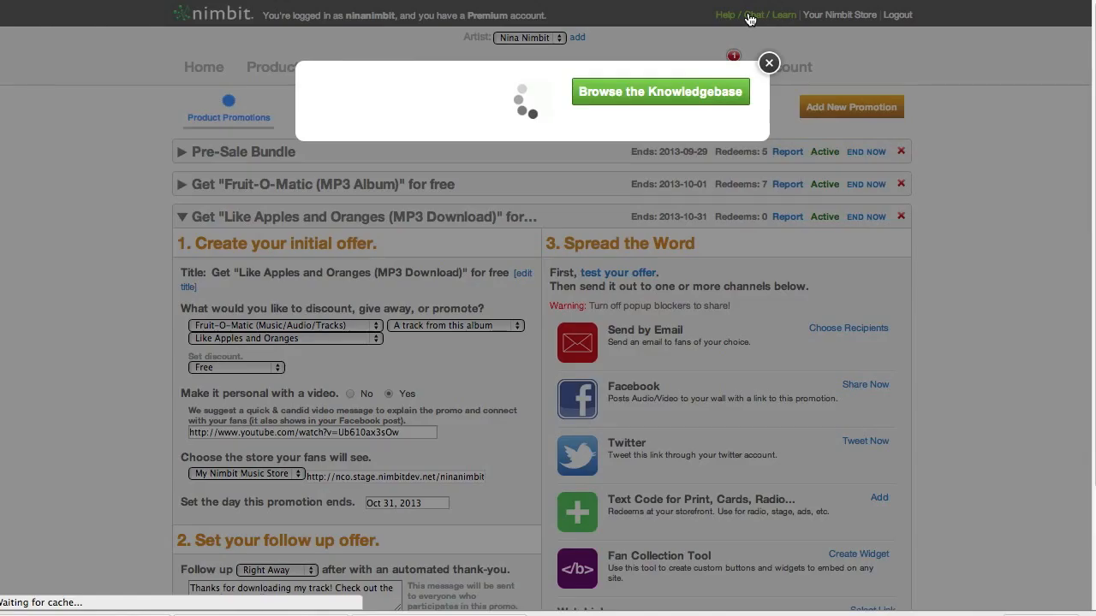